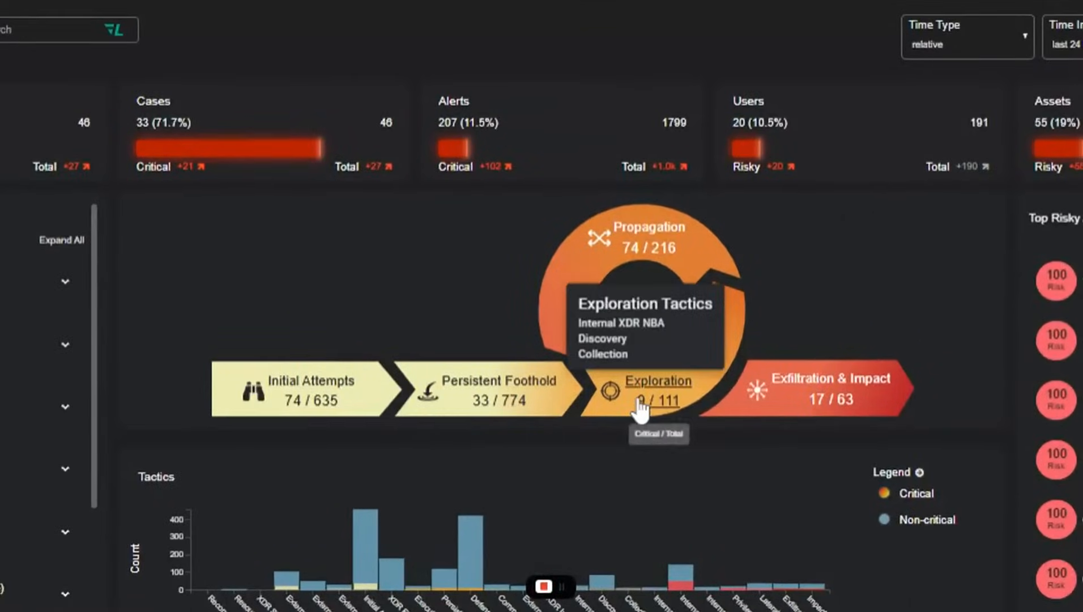
pyautogui.moveTo(801, 376)
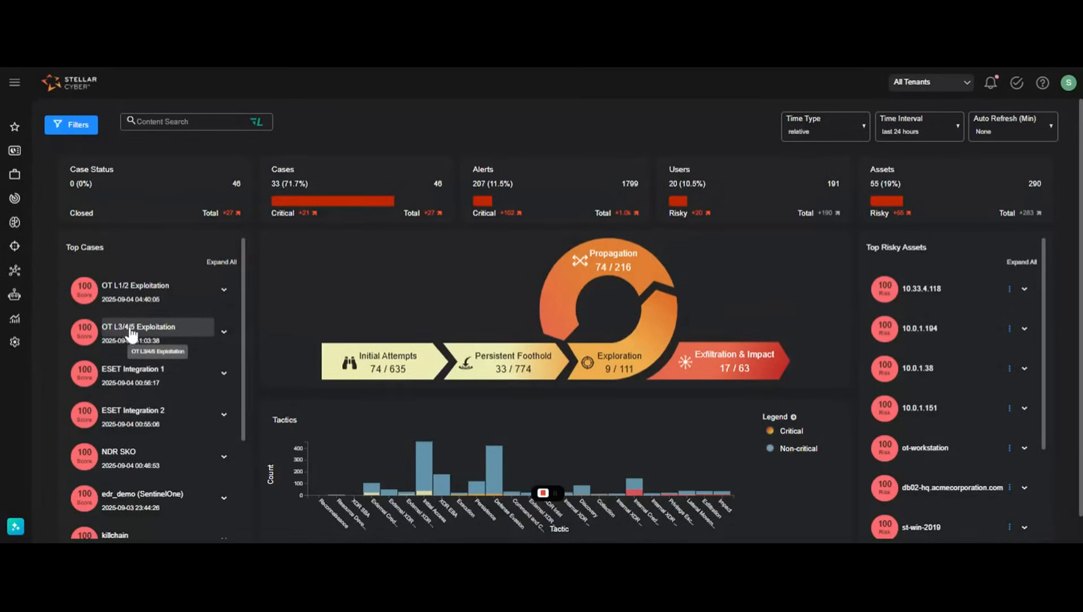
# Review case 936 OT L3/4/5 Exploitation and the full Mimikatz alert description
pyautogui.click(140, 326)
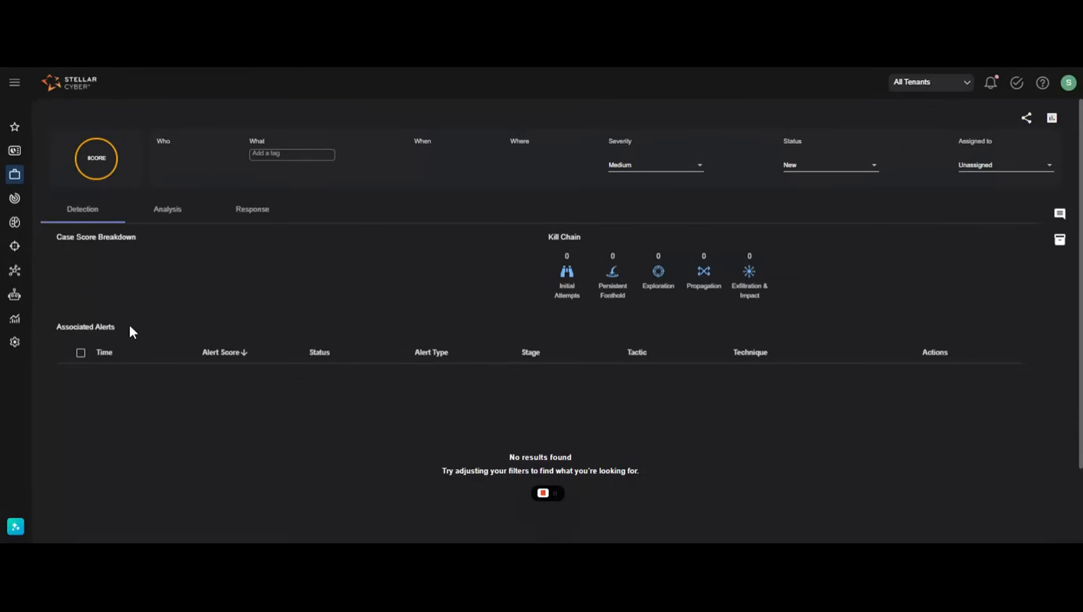
pyautogui.moveTo(176, 326)
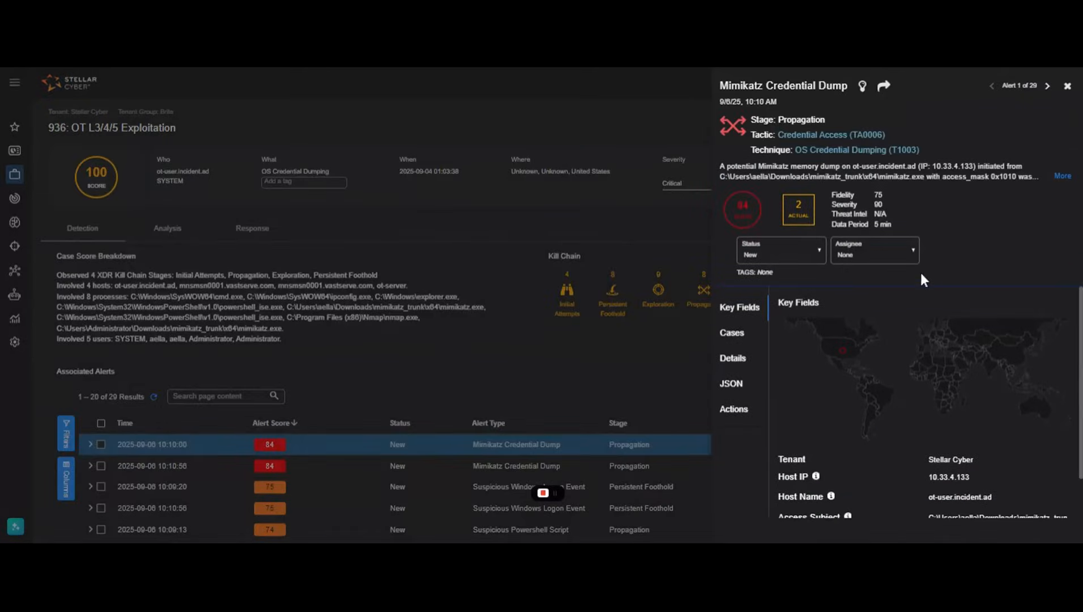
pyautogui.click(1063, 175)
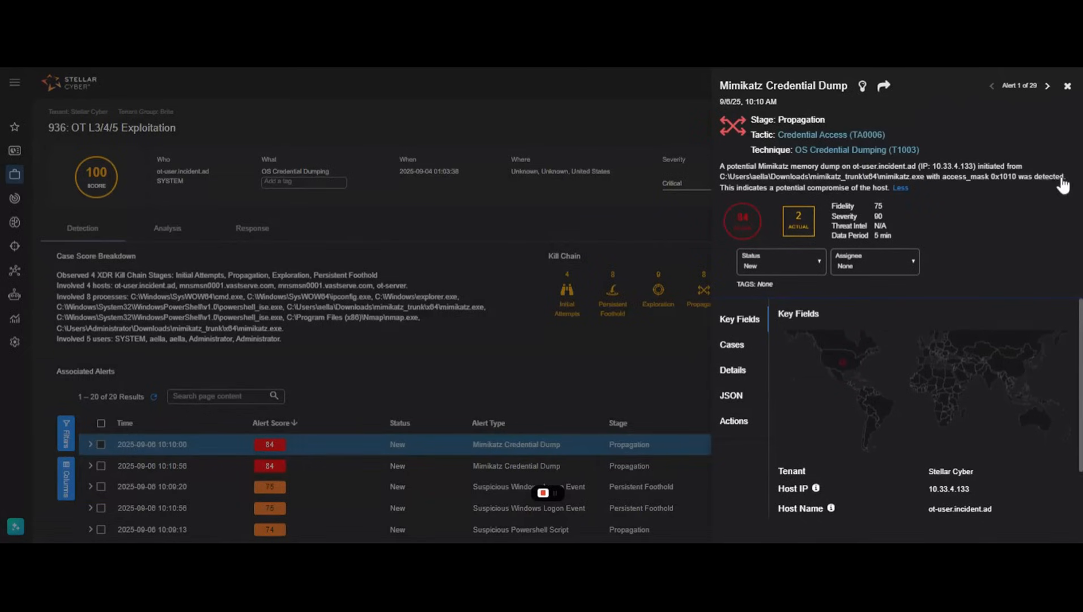
pyautogui.moveTo(845, 364)
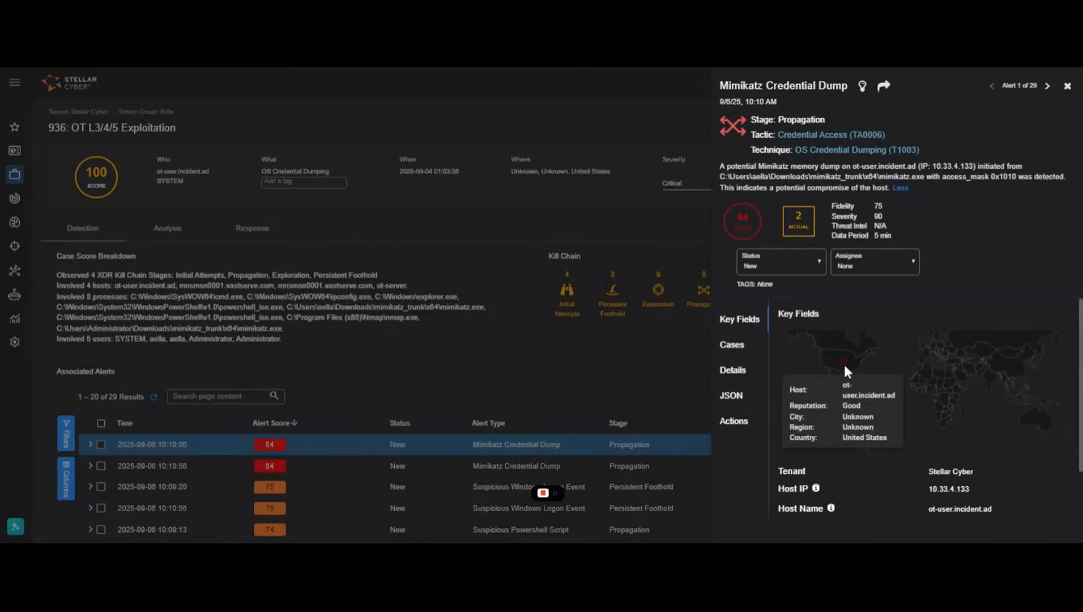
pyautogui.moveTo(1070, 91)
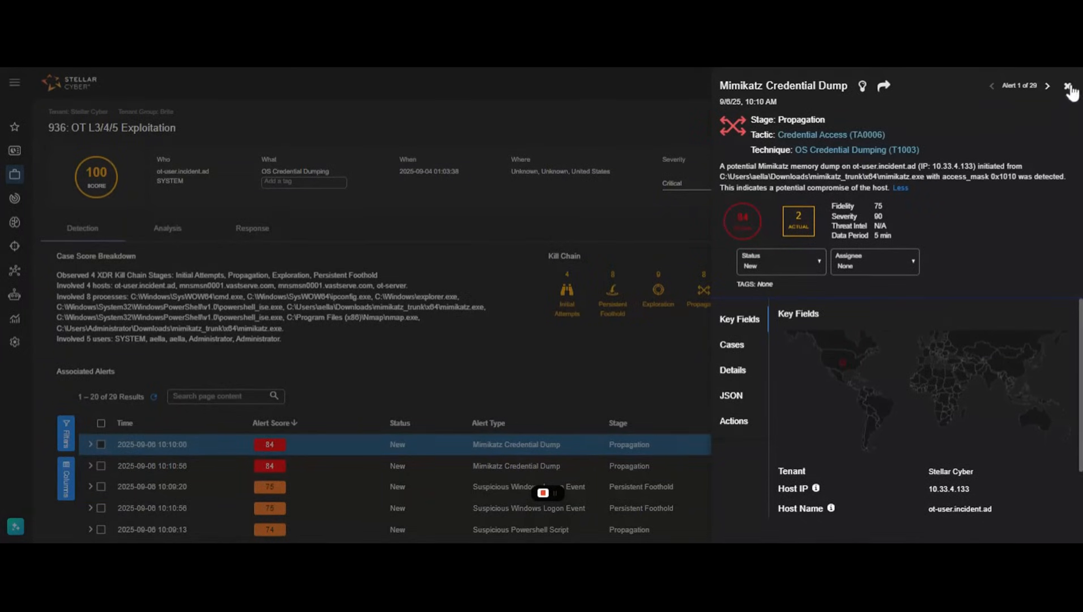
pyautogui.click(1070, 86)
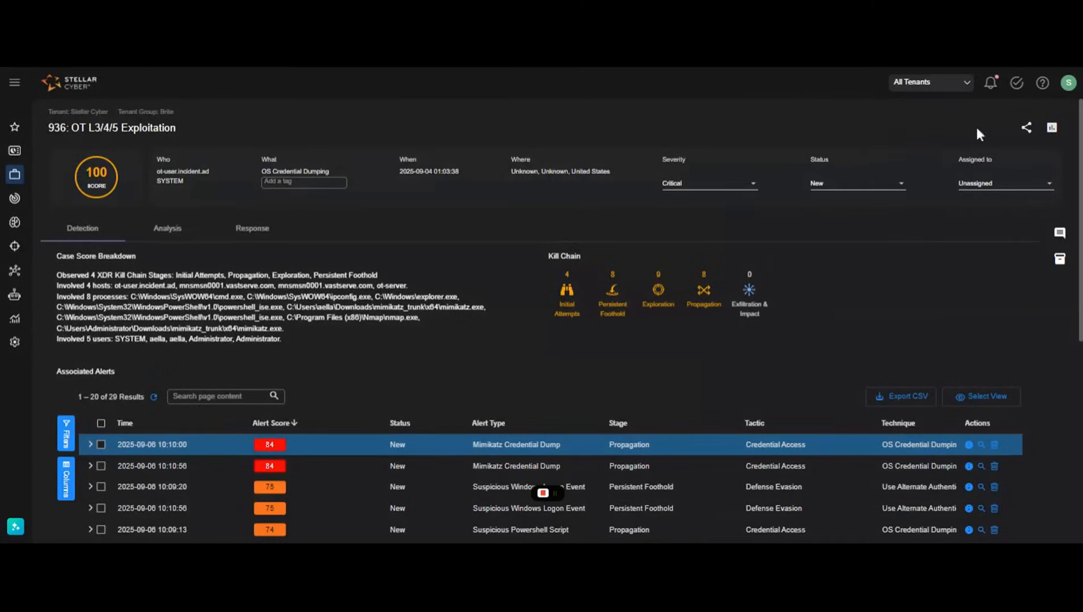
pyautogui.moveTo(145, 238)
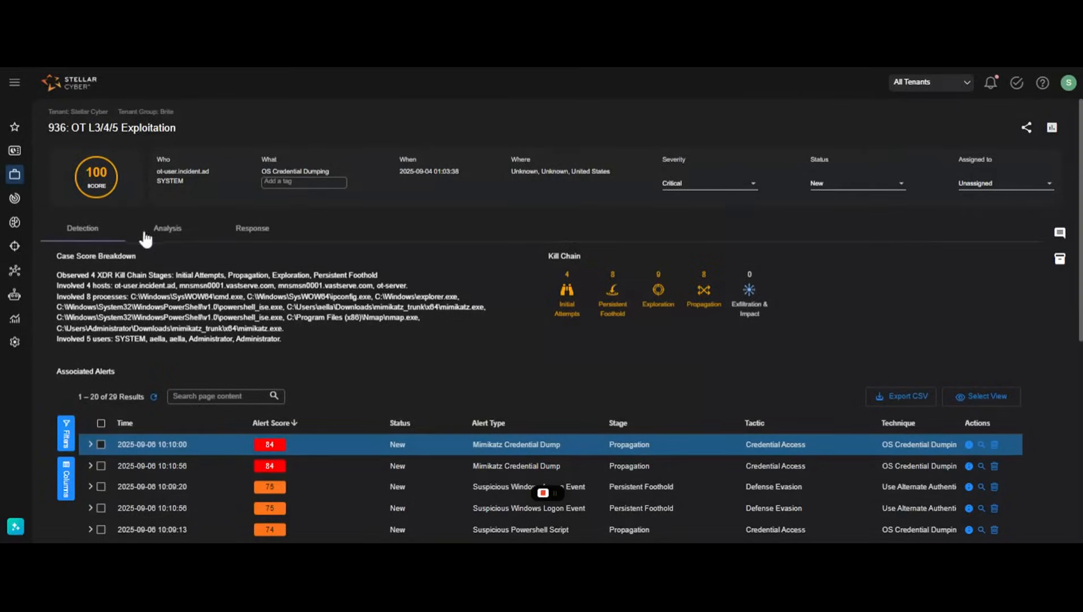
# Inspect the alert timeline, expanding the Internal Other Malware and Phishing URL alerts, then reach Response
pyautogui.click(167, 227)
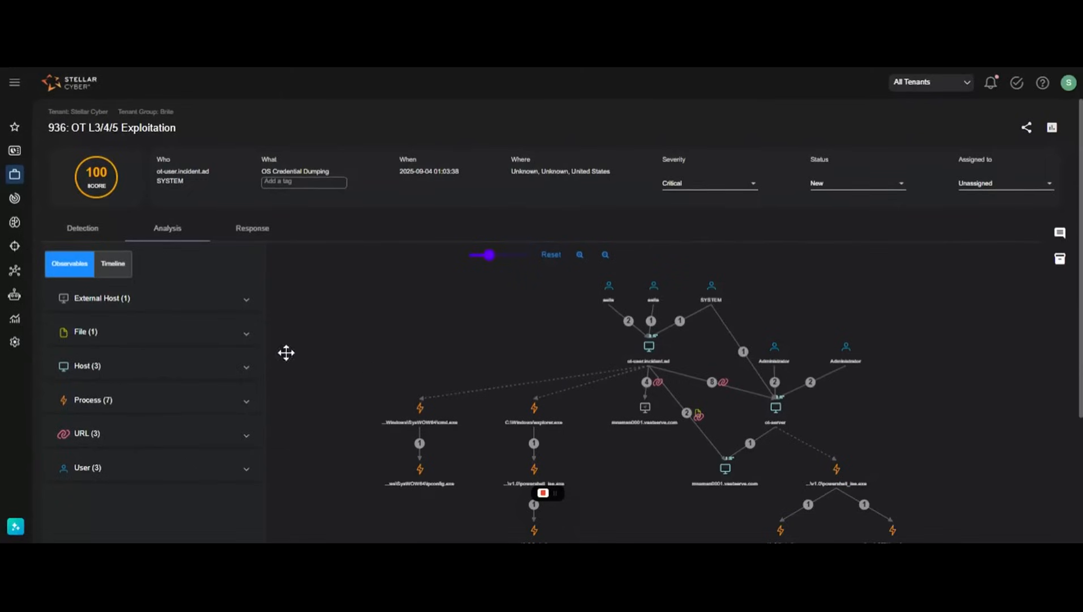
pyautogui.click(112, 264)
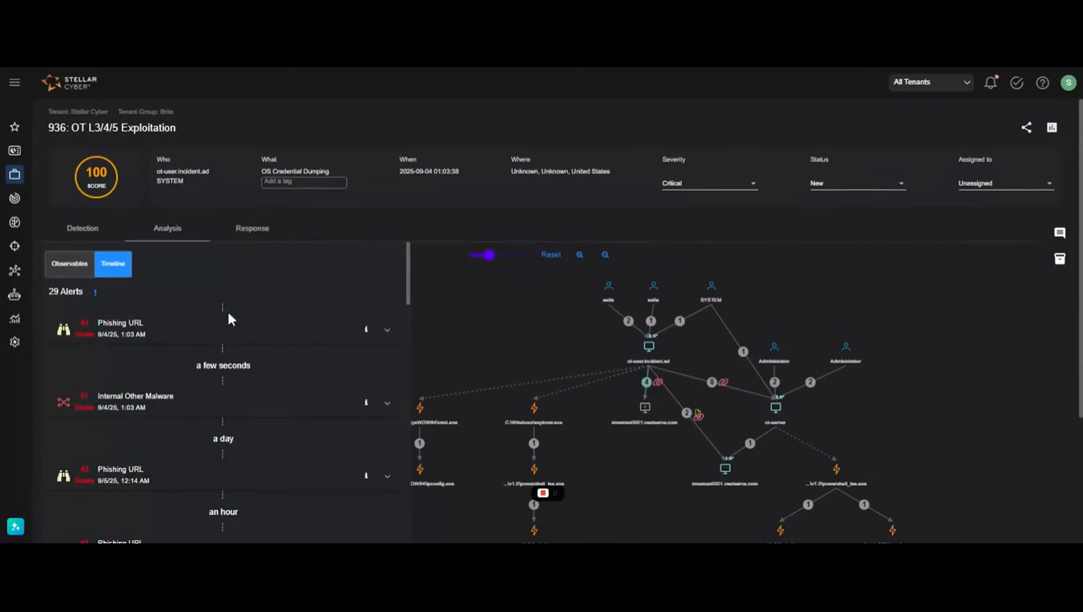
pyautogui.click(386, 329)
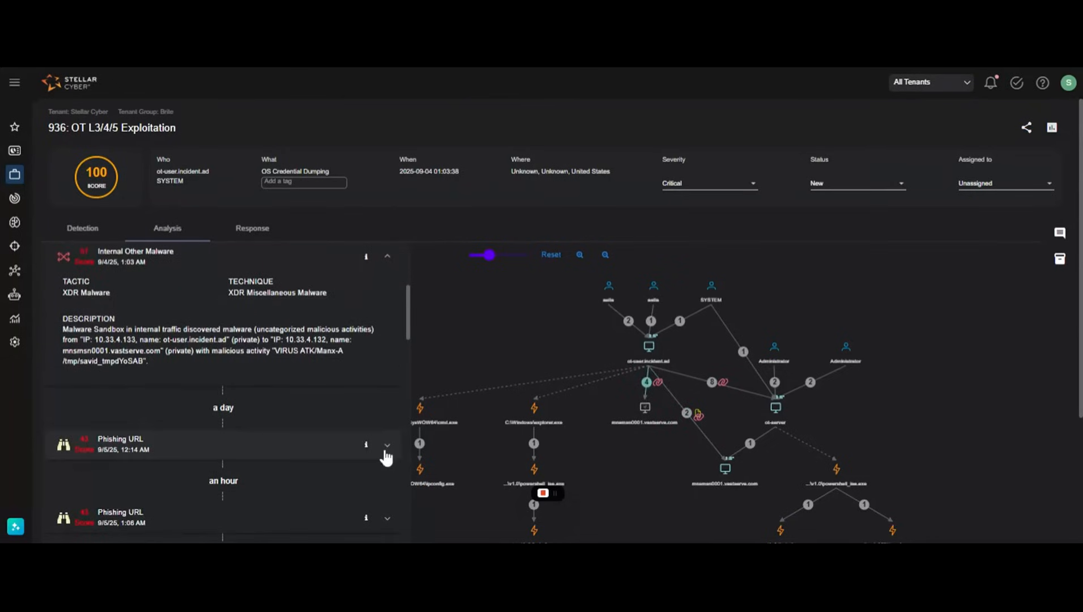
pyautogui.click(387, 445)
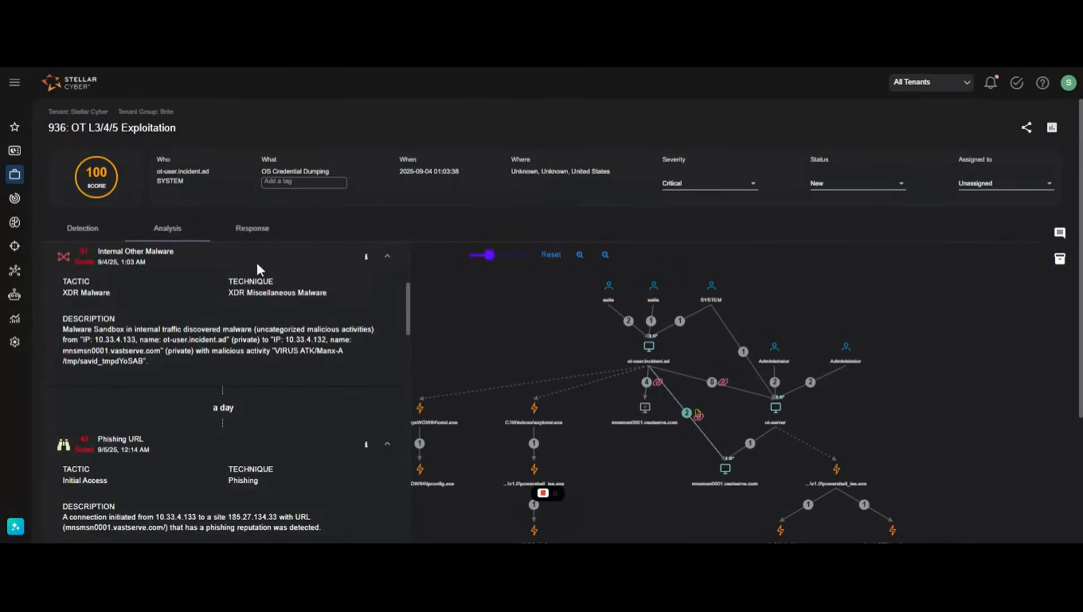
pyautogui.click(253, 228)
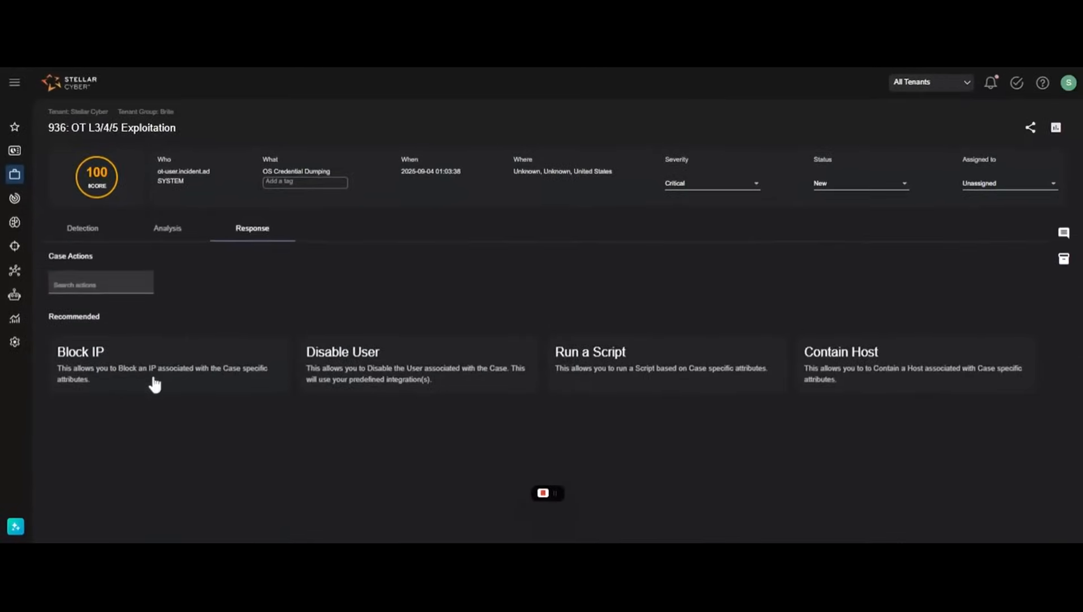
# Submit a Block IP action: 10.33.4.133, Fortigate Block List, Incoming, 5 Minutes
pyautogui.click(80, 351)
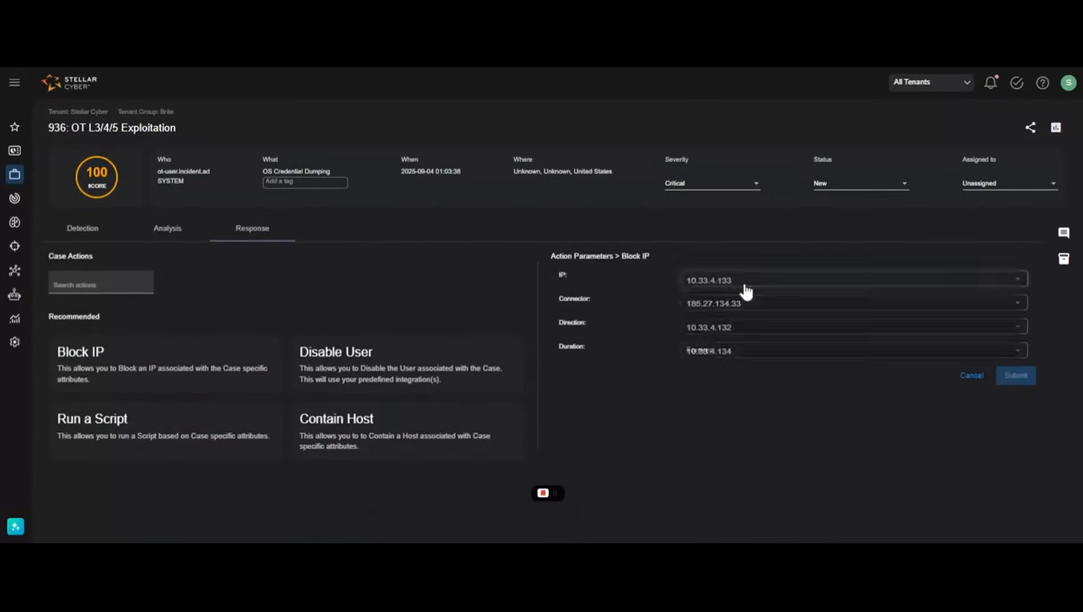
pyautogui.click(849, 298)
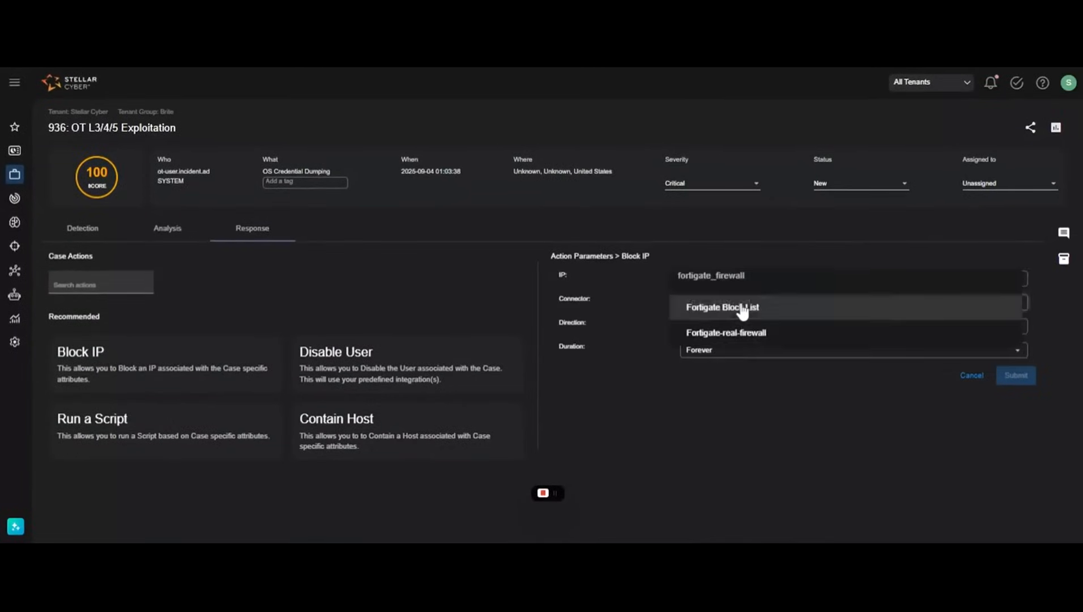
pyautogui.click(722, 307)
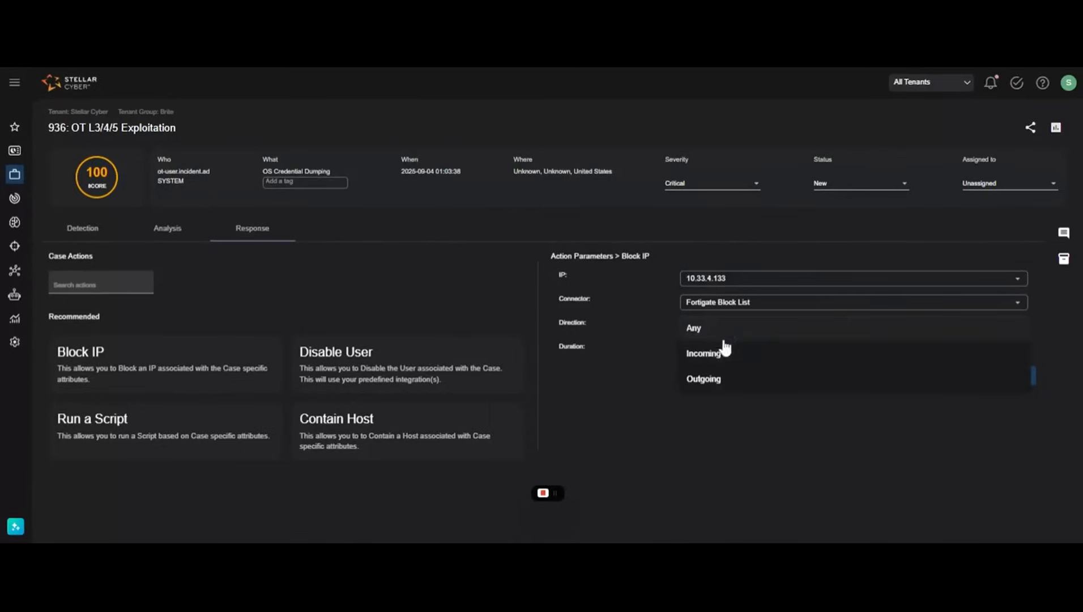
pyautogui.click(705, 353)
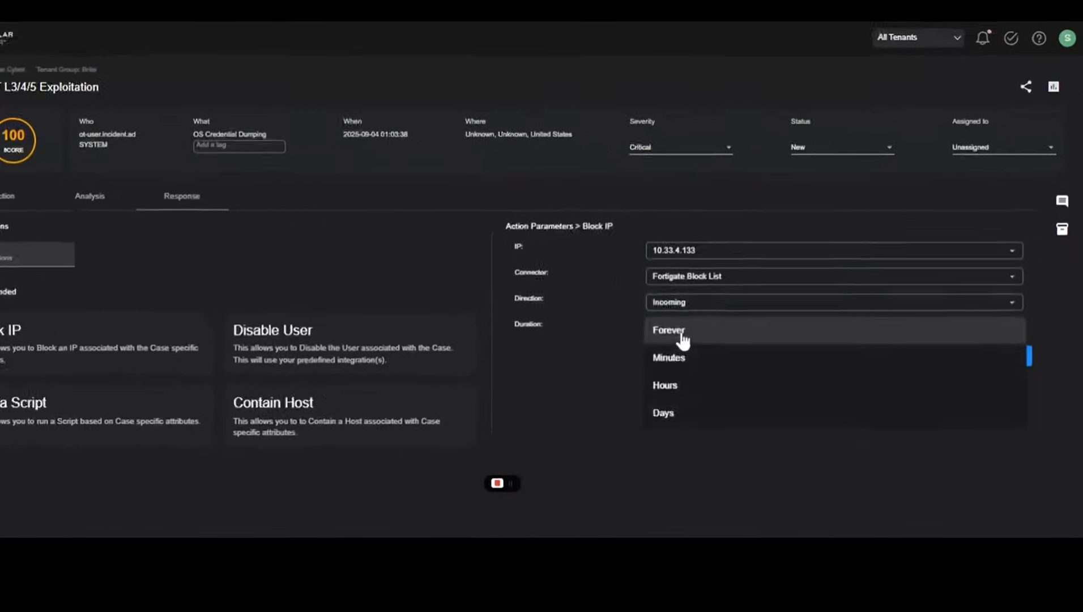
pyautogui.click(668, 357)
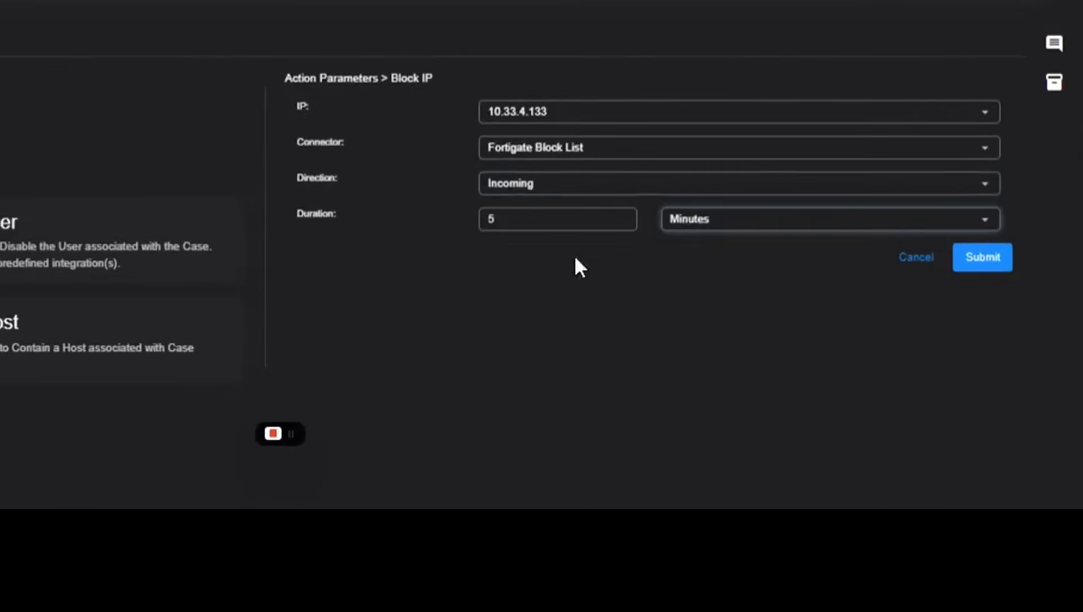
pyautogui.click(981, 258)
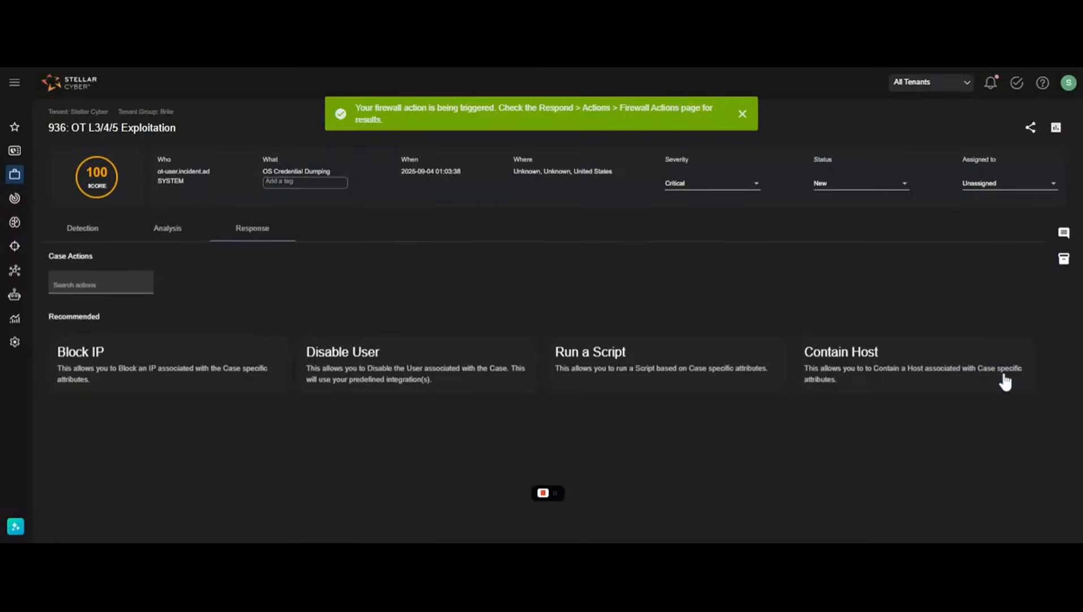
pyautogui.moveTo(1000, 383)
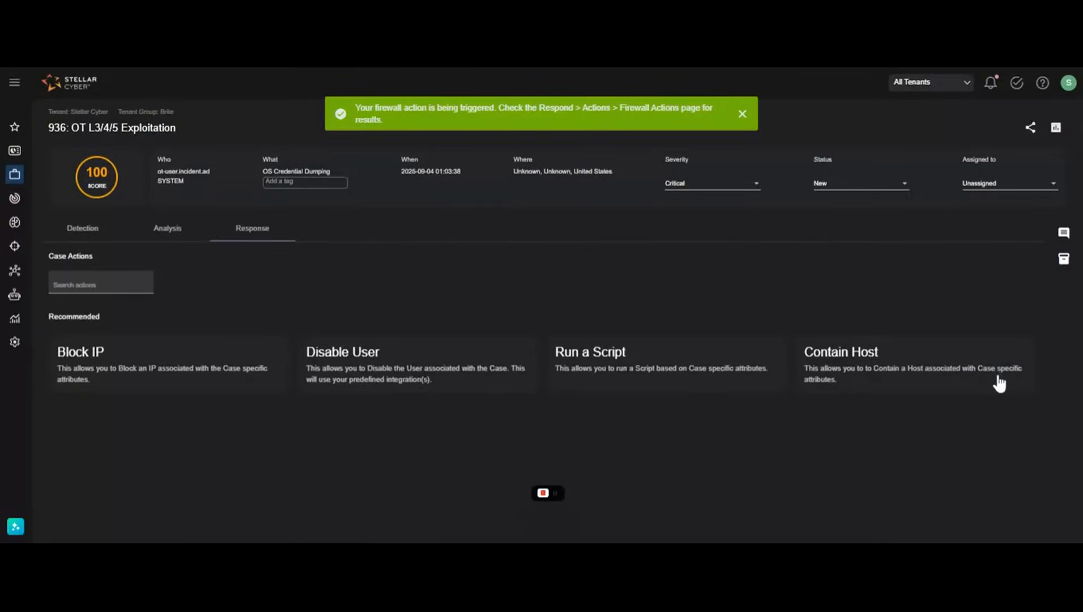
pyautogui.moveTo(531, 505)
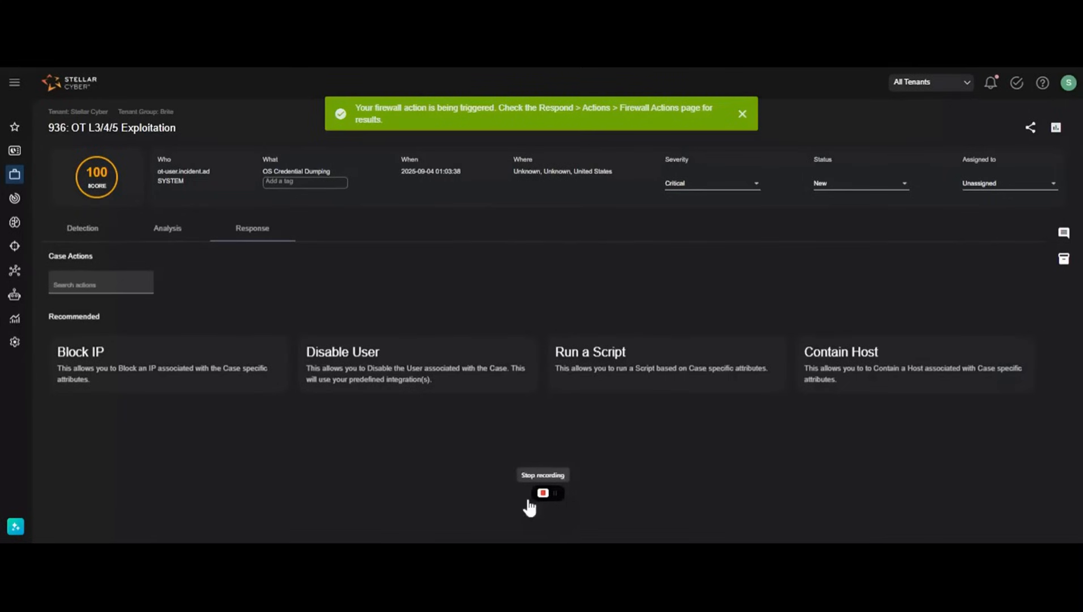